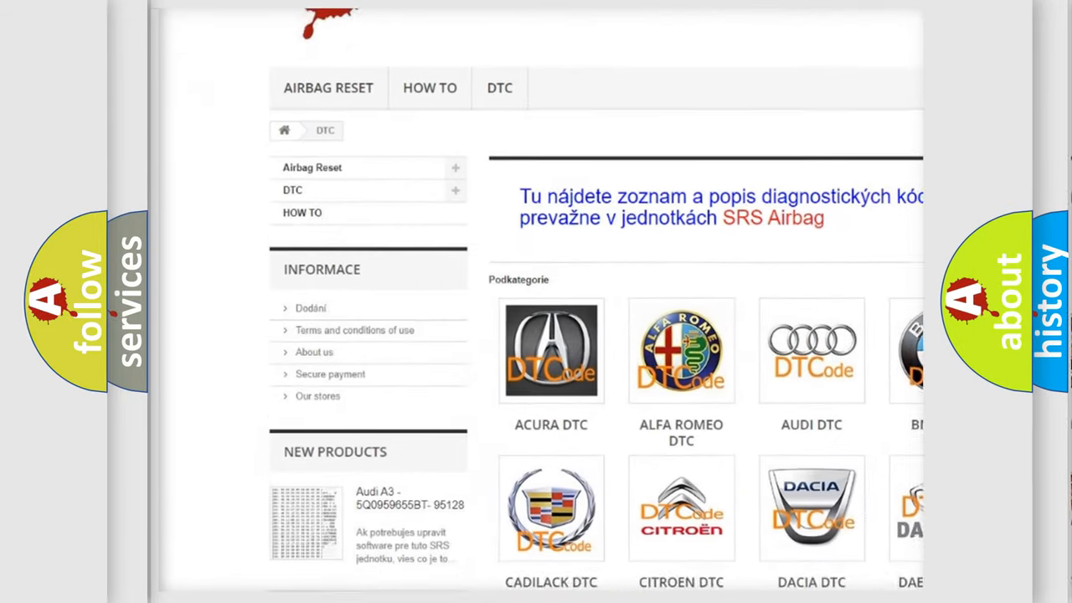
{"action": "scroll", "scroll_direction": "down", "scroll_amount": 3}
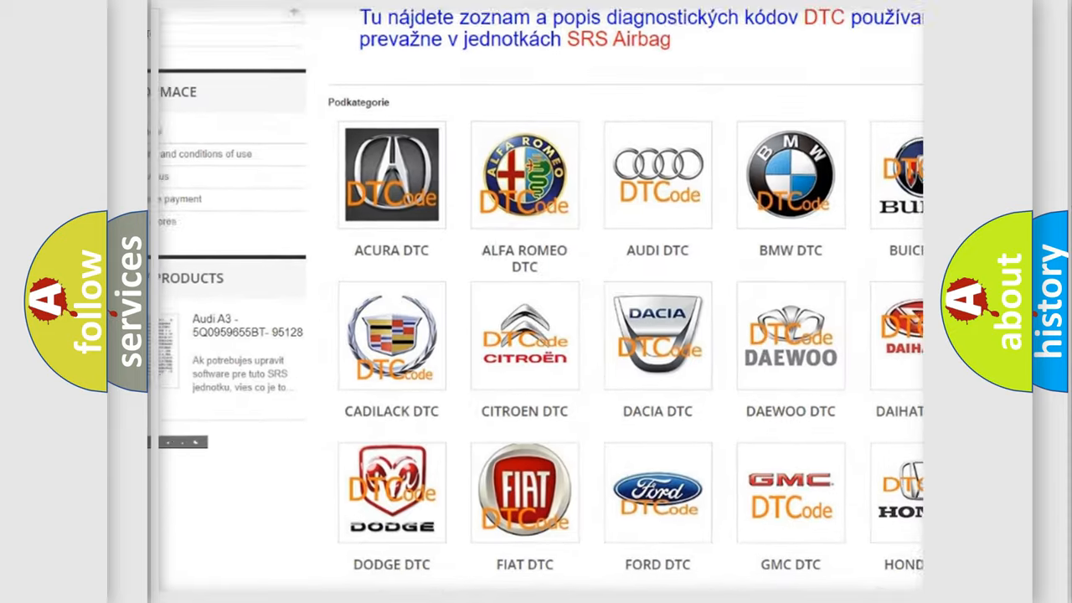
{"action": "scroll", "scroll_direction": "down", "scroll_amount": 3}
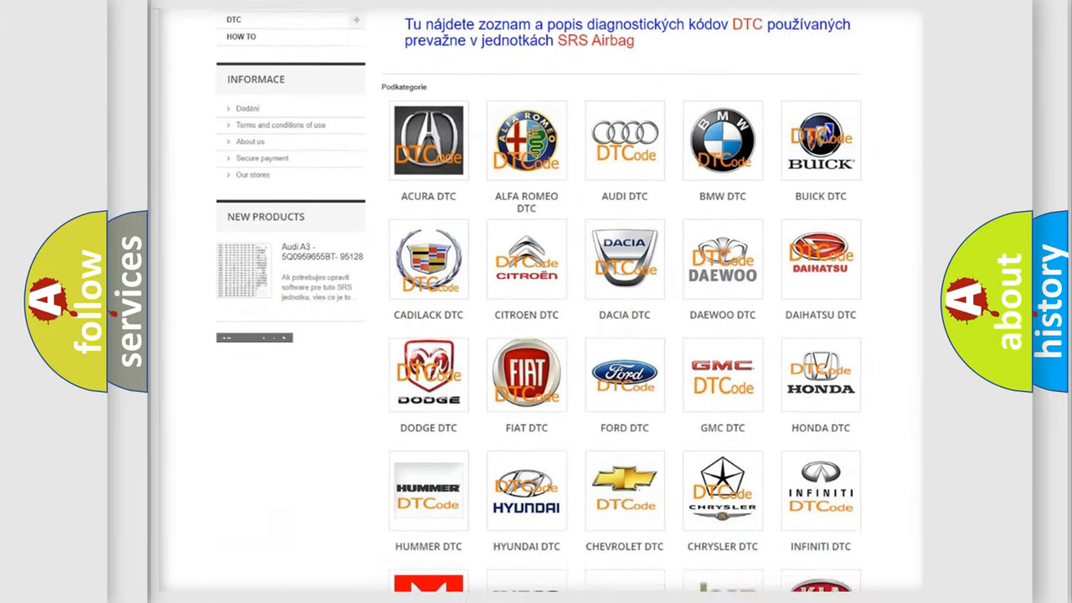
{"action": "scroll", "scroll_direction": "down", "scroll_amount": 3}
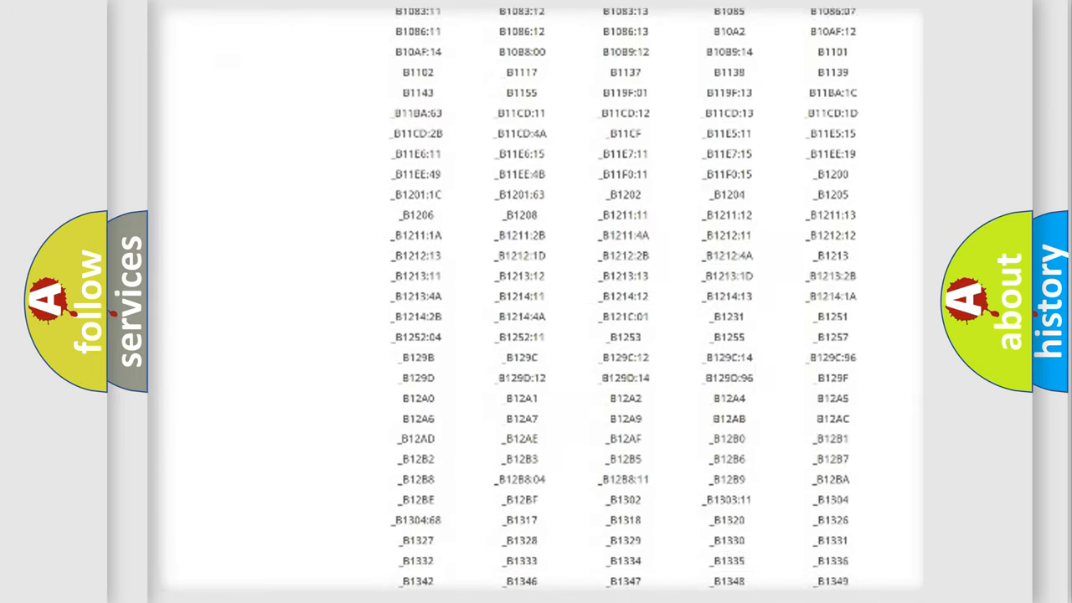
{"action": "scroll", "scroll_direction": "down", "scroll_amount": 3}
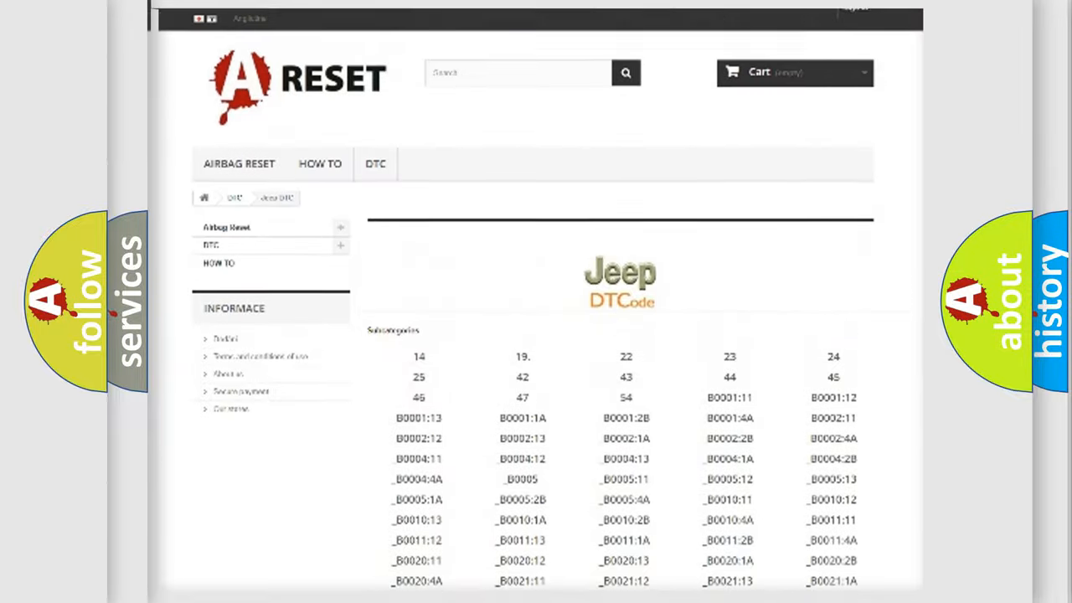
{"action": "scroll", "scroll_direction": "up", "scroll_amount": 3}
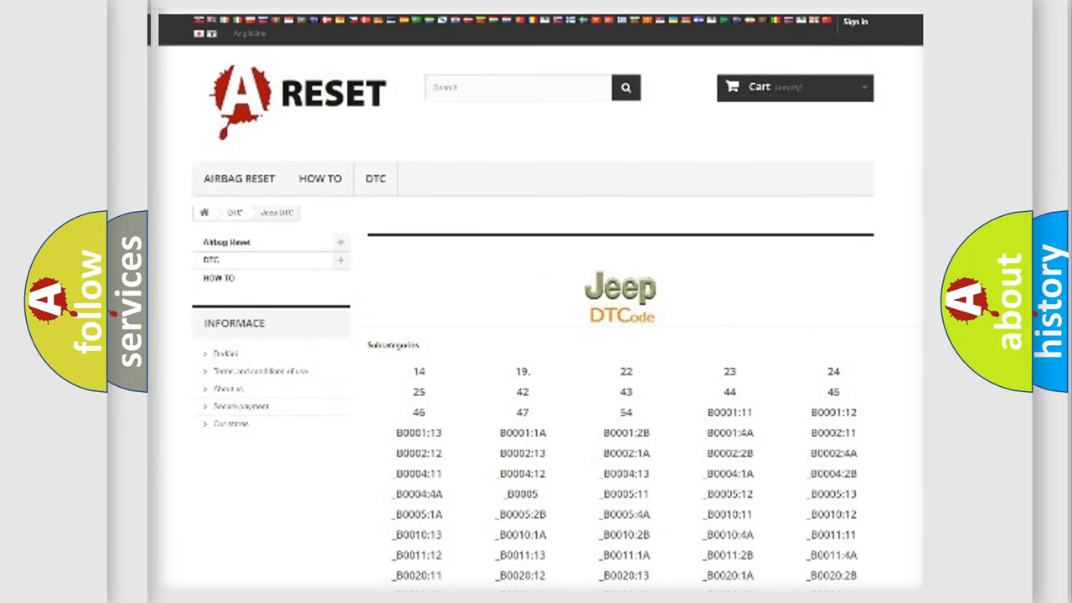